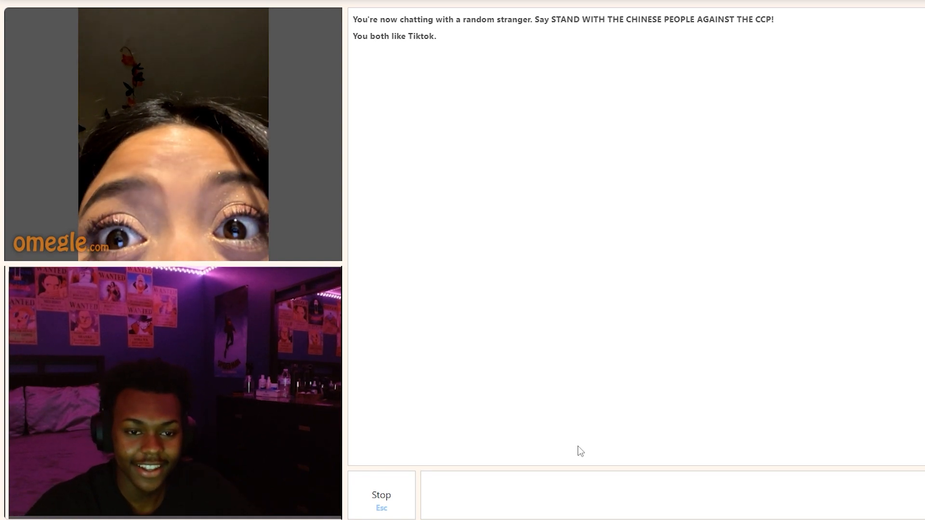
mouse_move(544, 450)
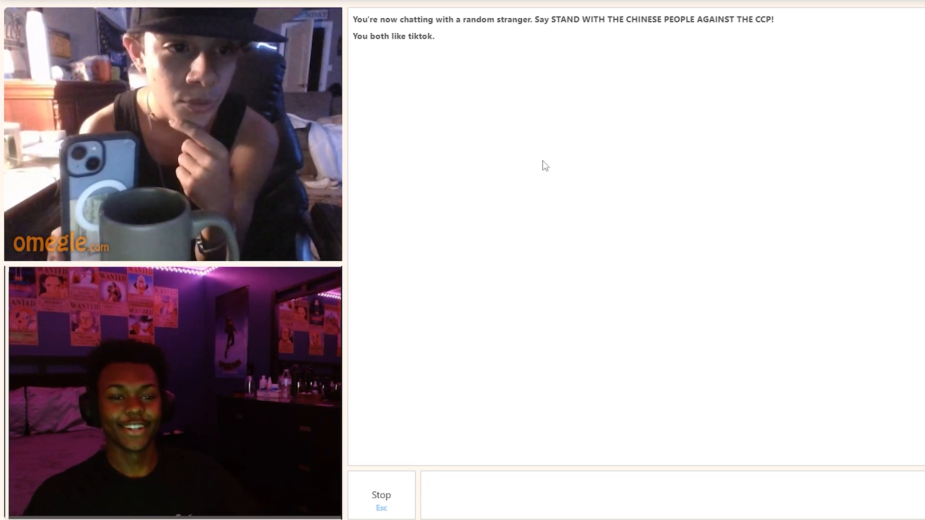
mouse_move(514, 276)
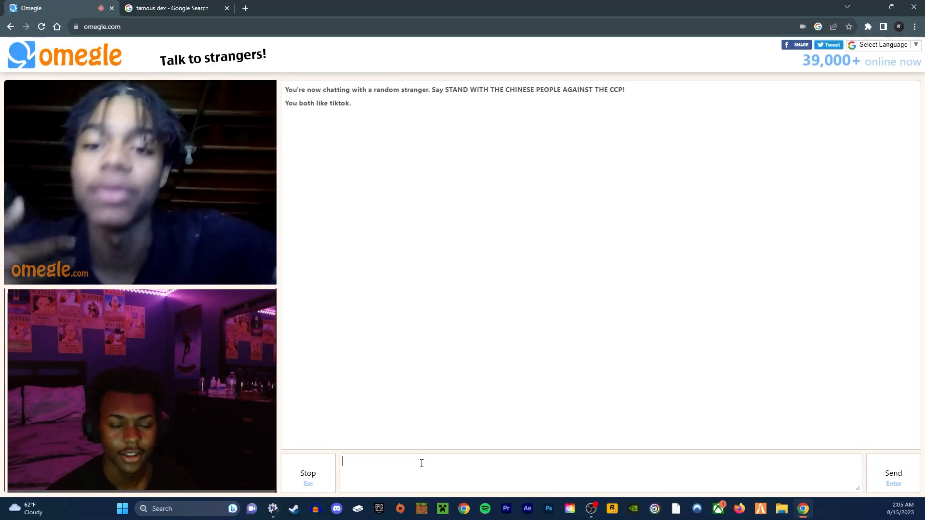
Toggle fullscreen and start a video chat with a new stranger
key("F11")
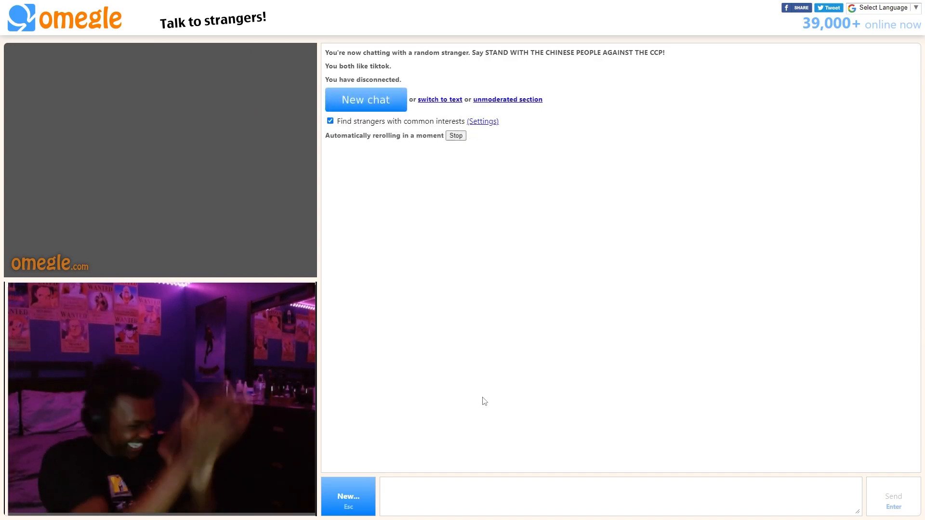
left_click(365, 99)
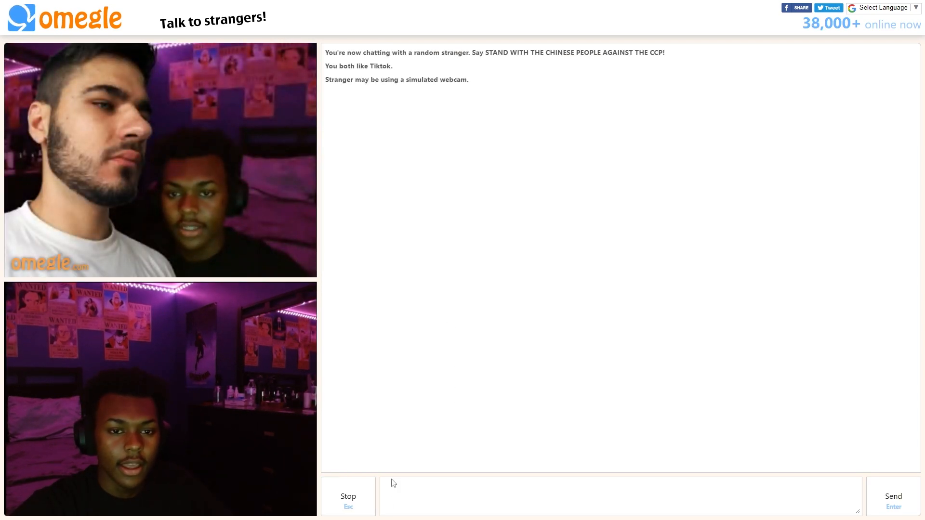
Disconnect from the stranger flagged as using a simulated webcam
left_click(347, 496)
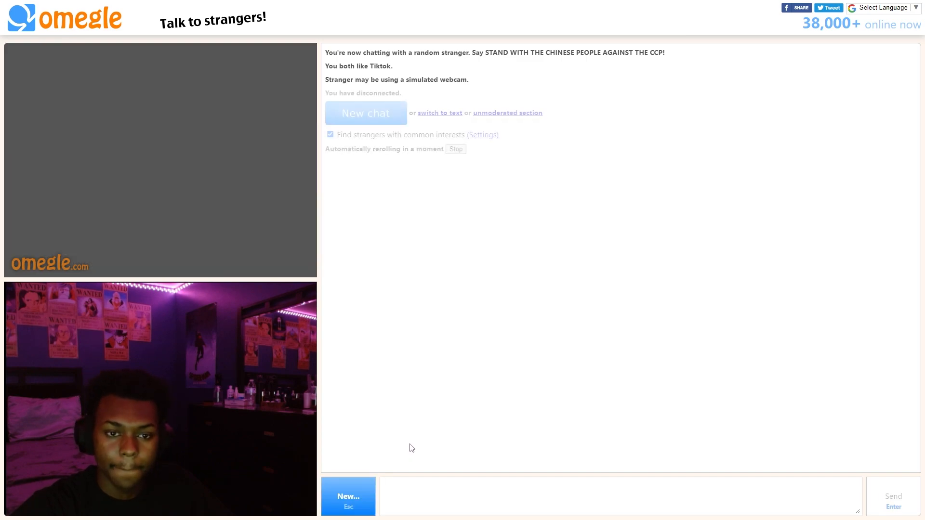